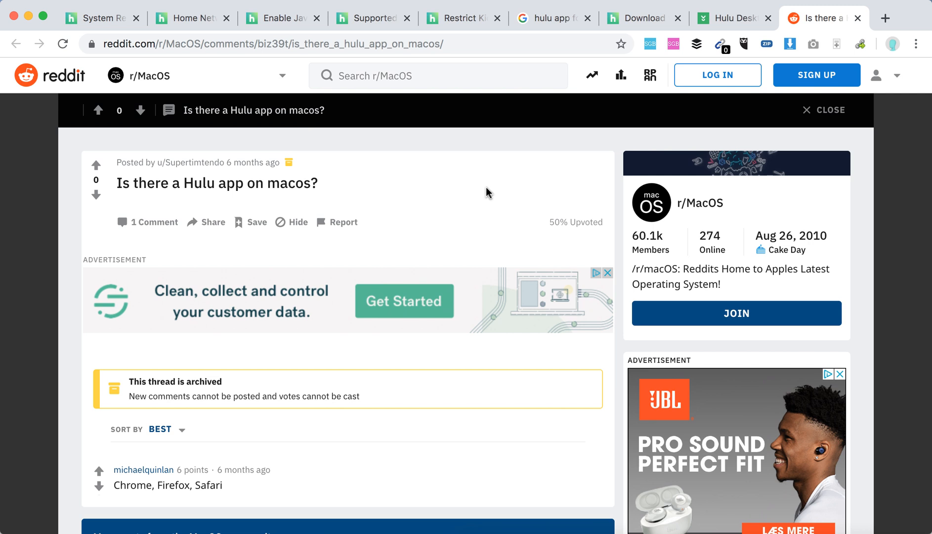
- Scroll down through the currently open page and back up slightly
scroll("down", 3)
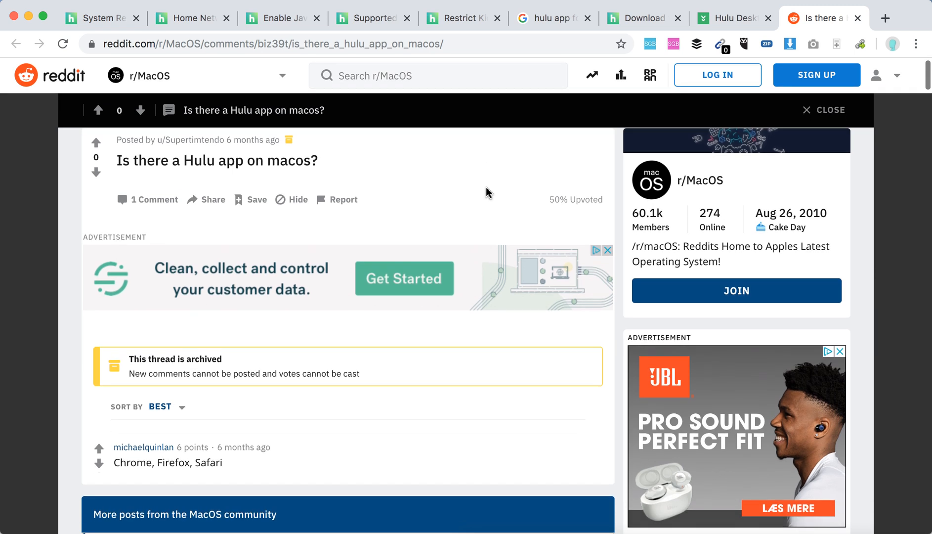
scroll("down", 3)
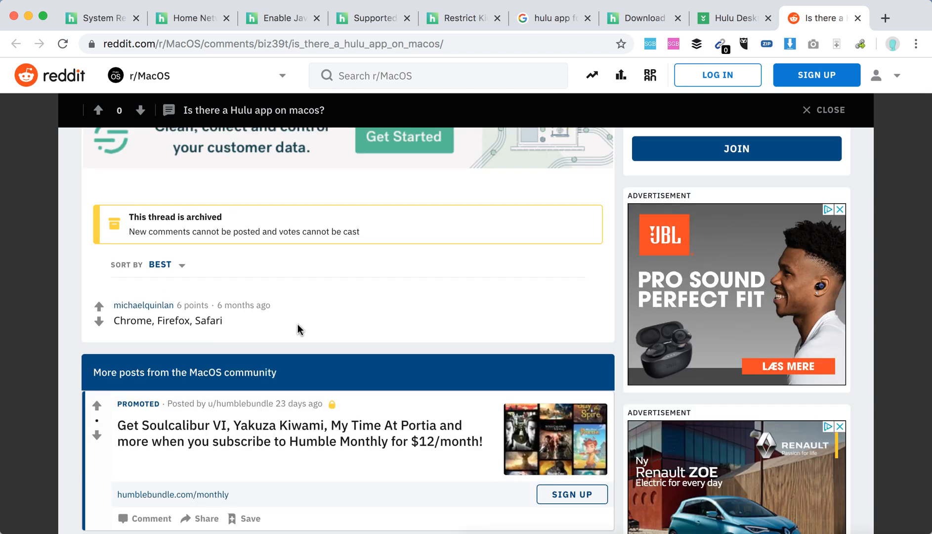
scroll("down", 3)
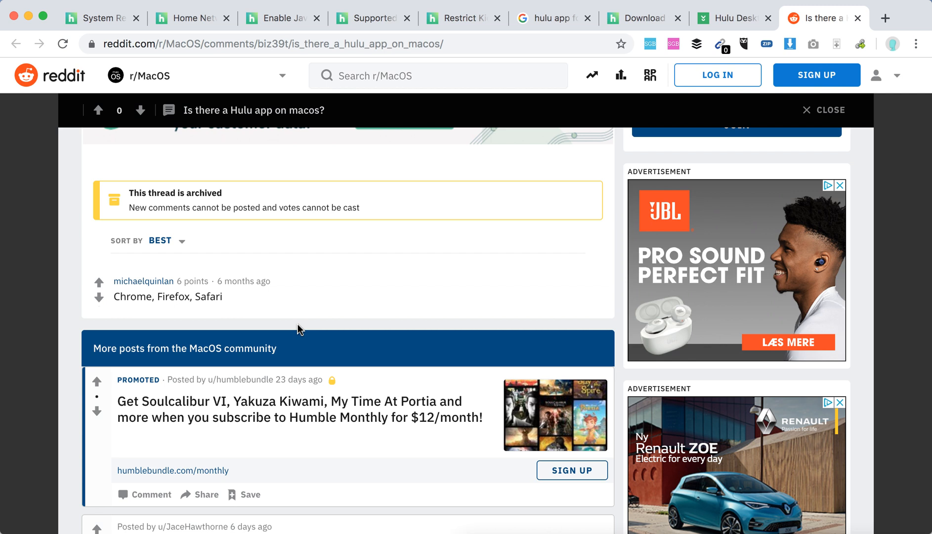
scroll("down", 3)
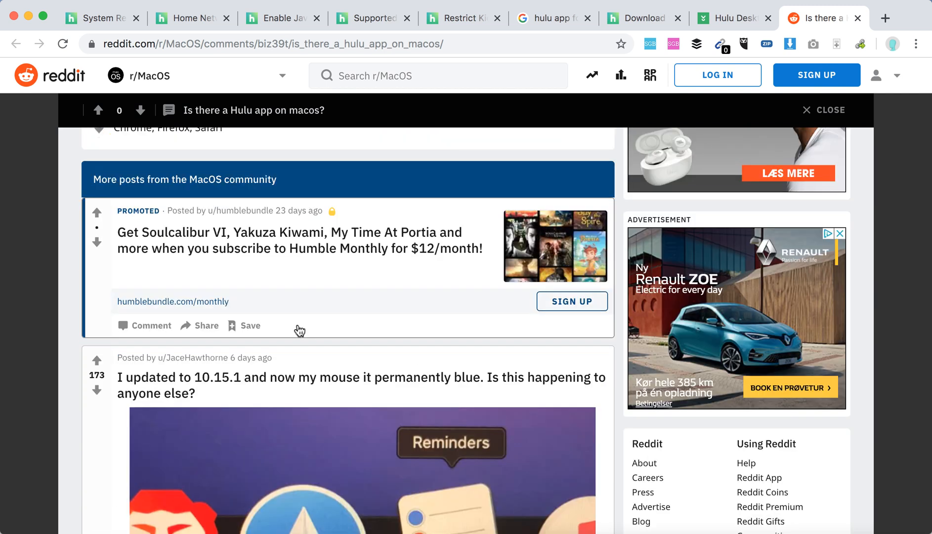
scroll("up", 3)
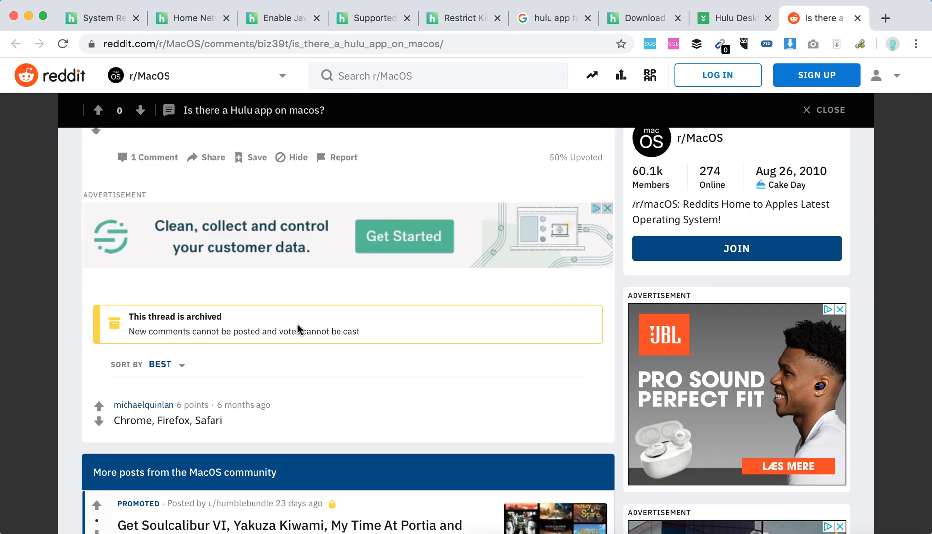
- Read through CNET Download's free Hulu Desktop for Mac listing and its description
left_click(731, 18)
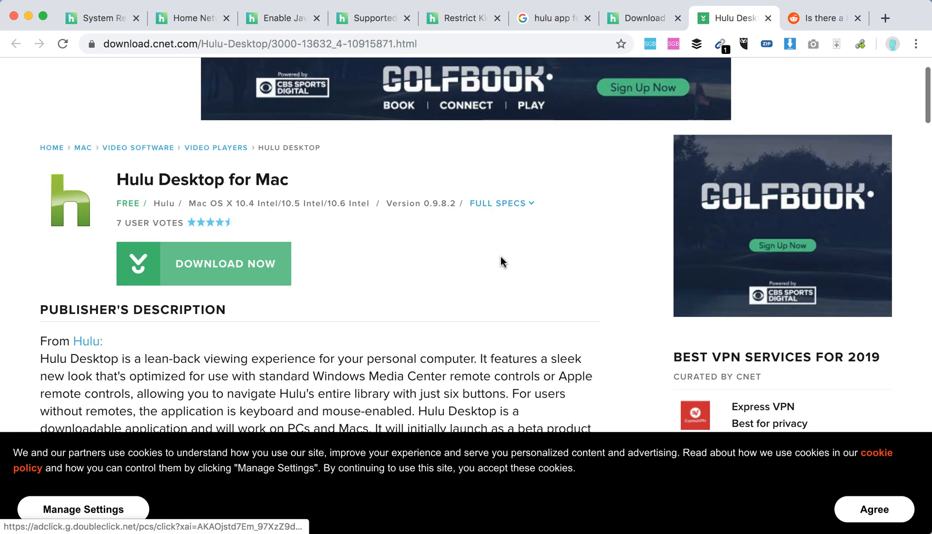
scroll("up", 3)
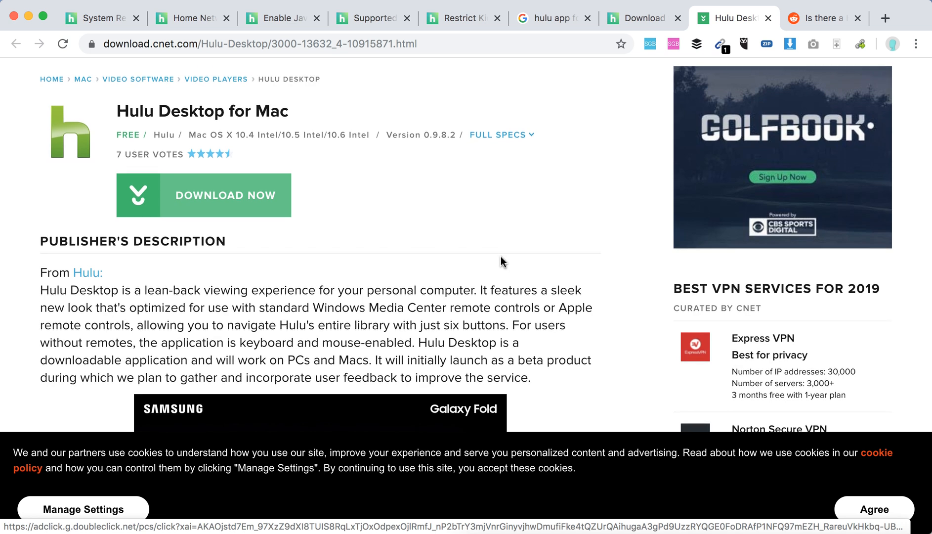
scroll("down", 3)
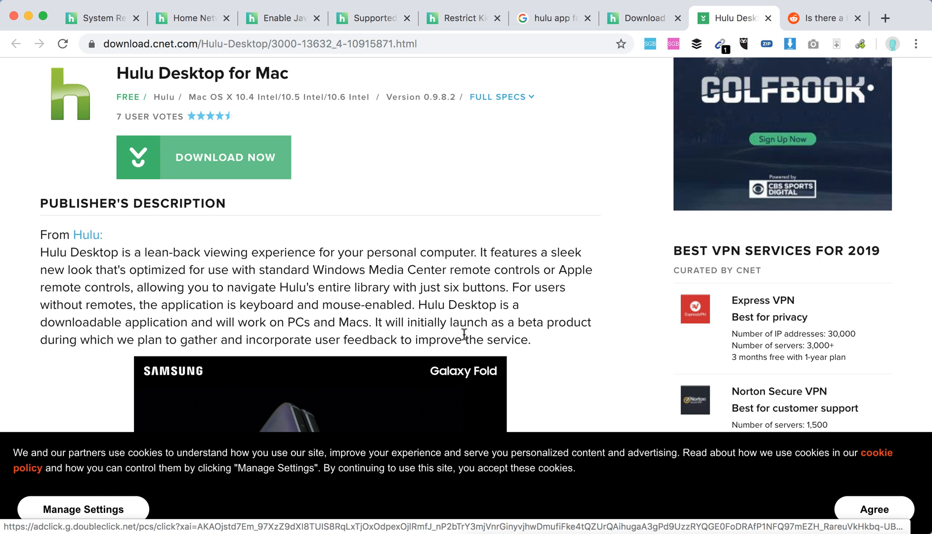
mouse_move(552, 337)
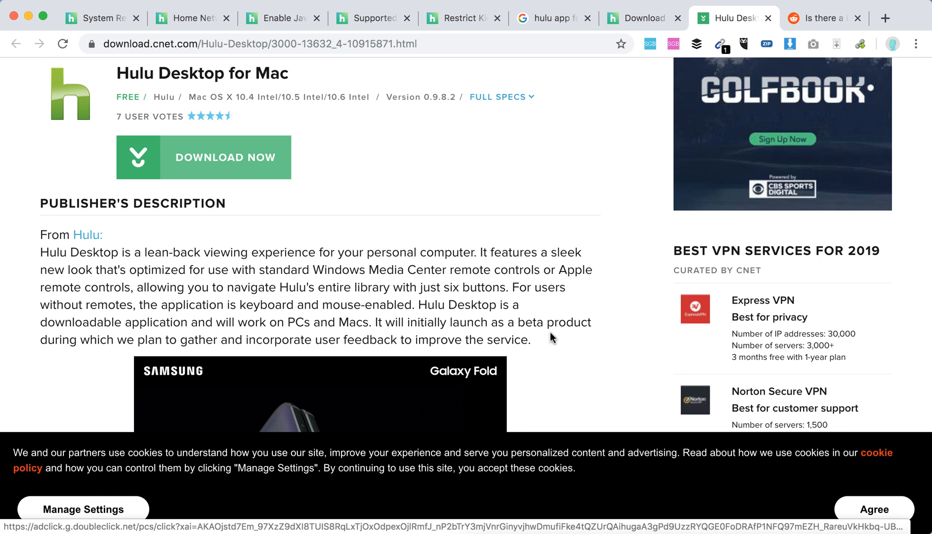
scroll("down", 3)
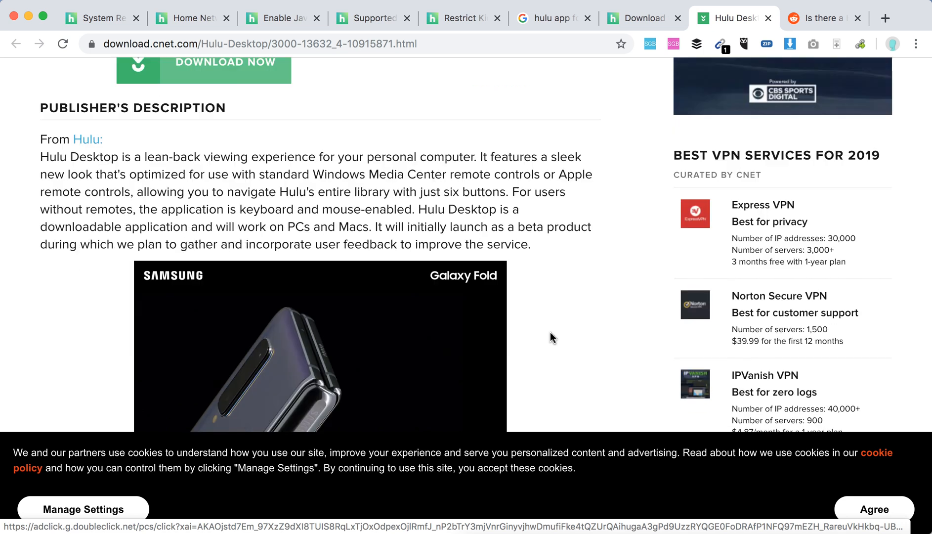
scroll("down", 3)
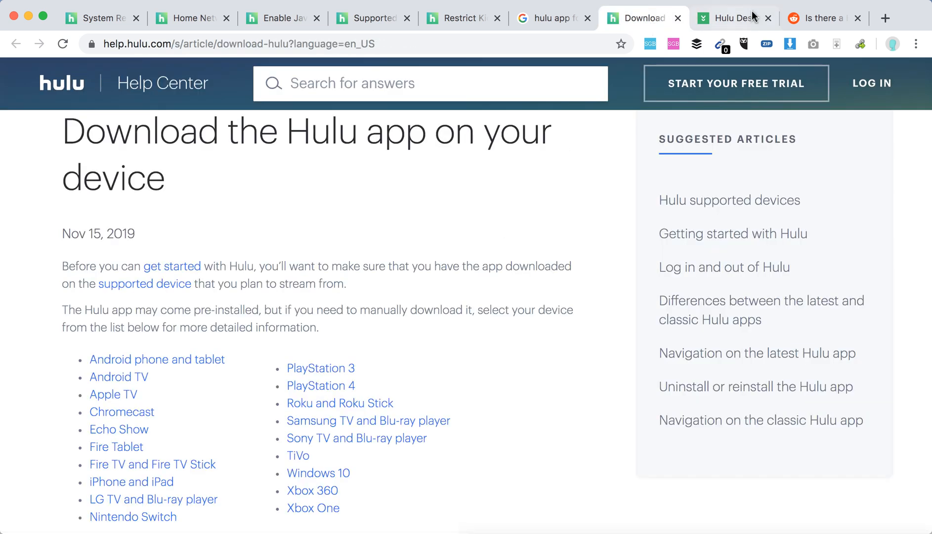
- Return to the Hulu Desktop tab to review its Mac OS X 10.4–10.6 Intel requirement
left_click(734, 18)
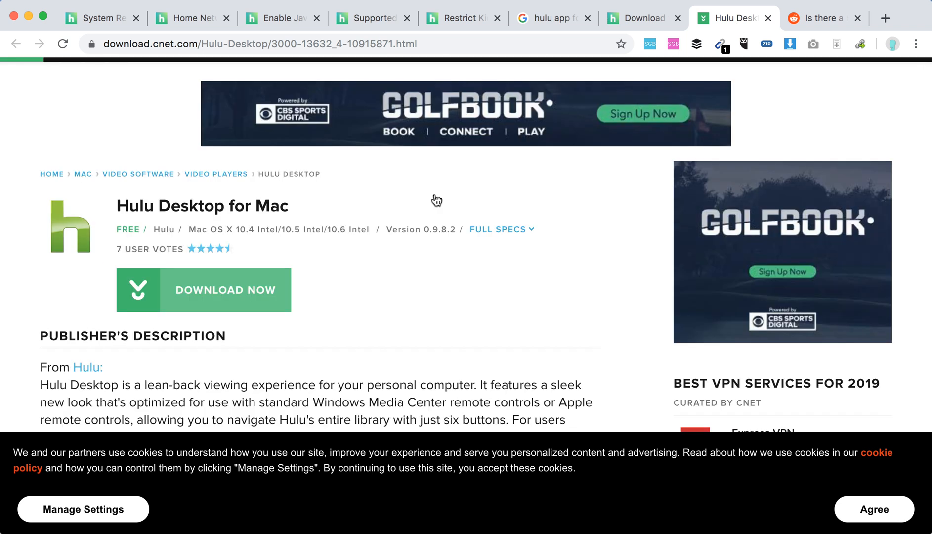
scroll("down", 3)
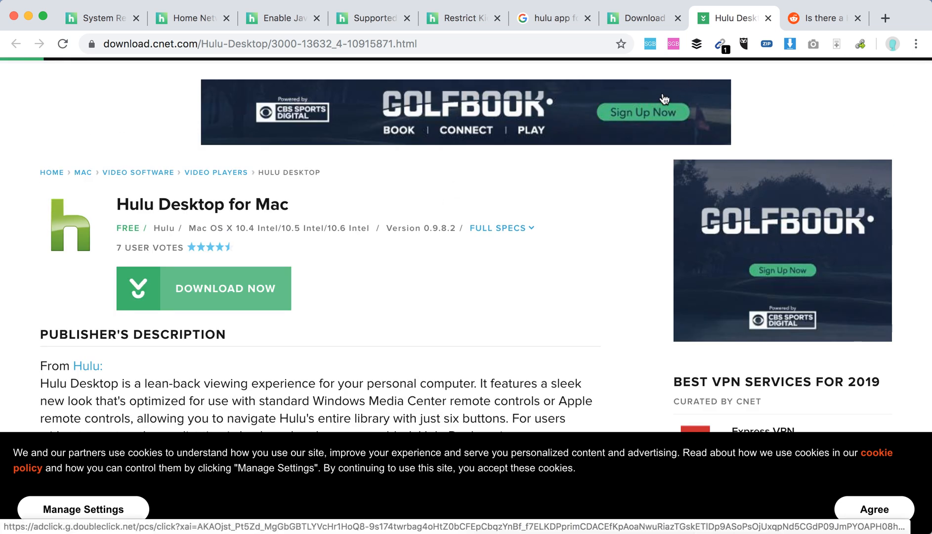
mouse_move(654, 108)
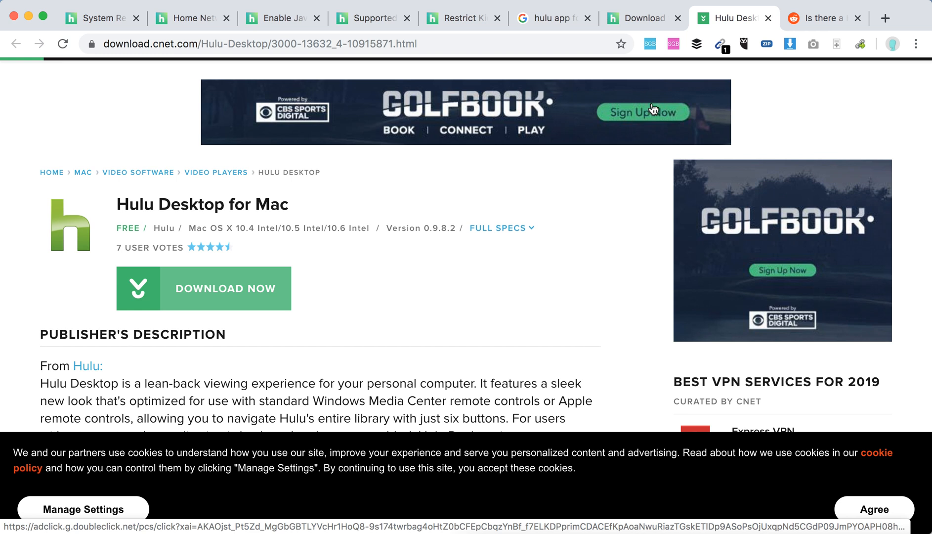
mouse_move(642, 18)
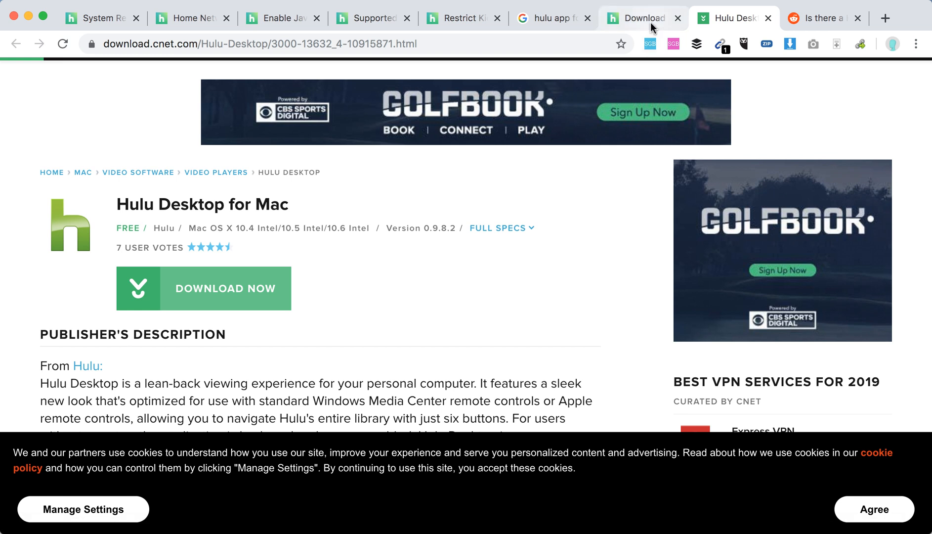
- Check the Download Hulu article's supported devices list, Android phones to Xbox One, for Mac
left_click(641, 17)
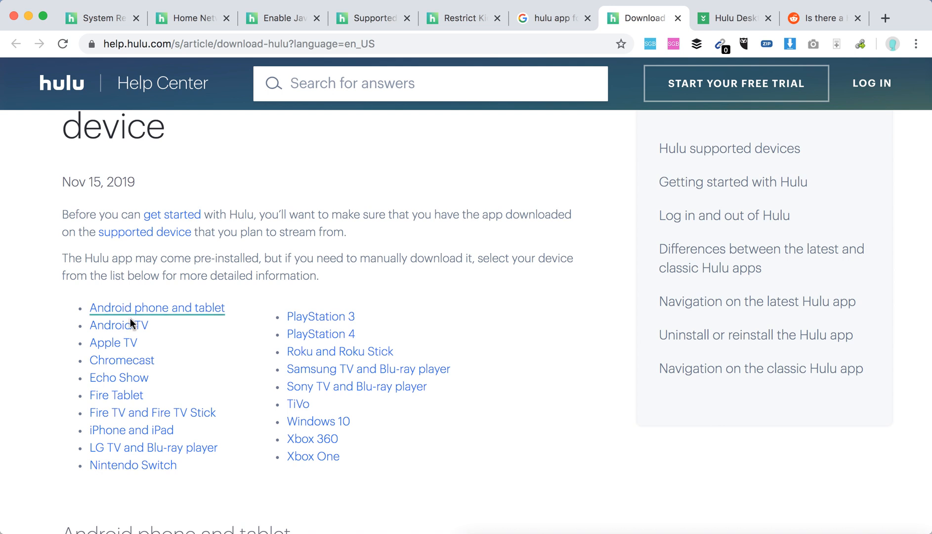
scroll("down", 3)
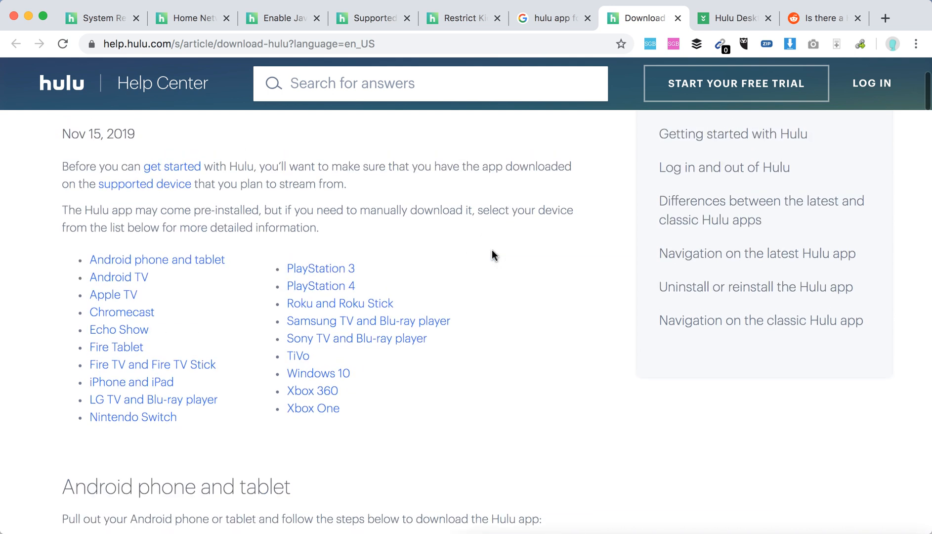
scroll("up", 3)
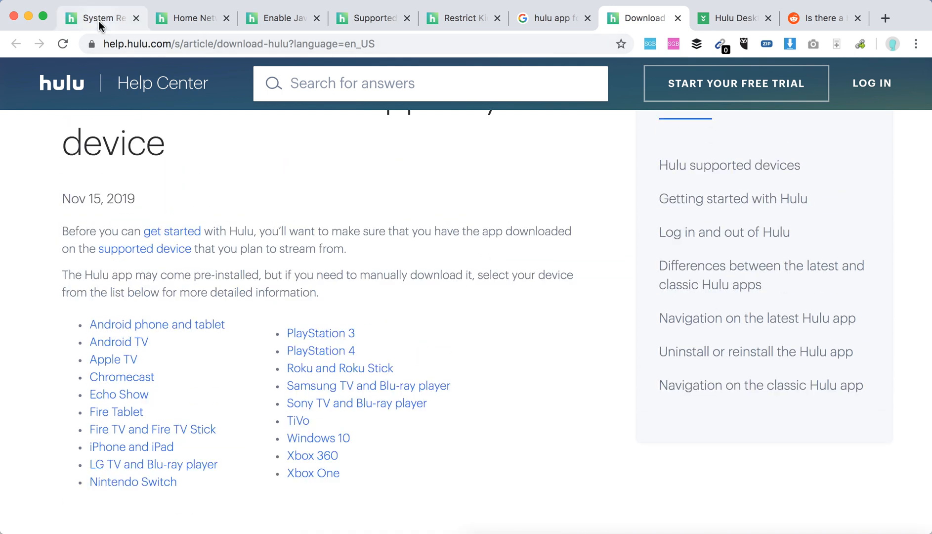
- Read the Hulu.com software requirements: Mac OS X 10.9 or above and latest Safari
left_click(101, 18)
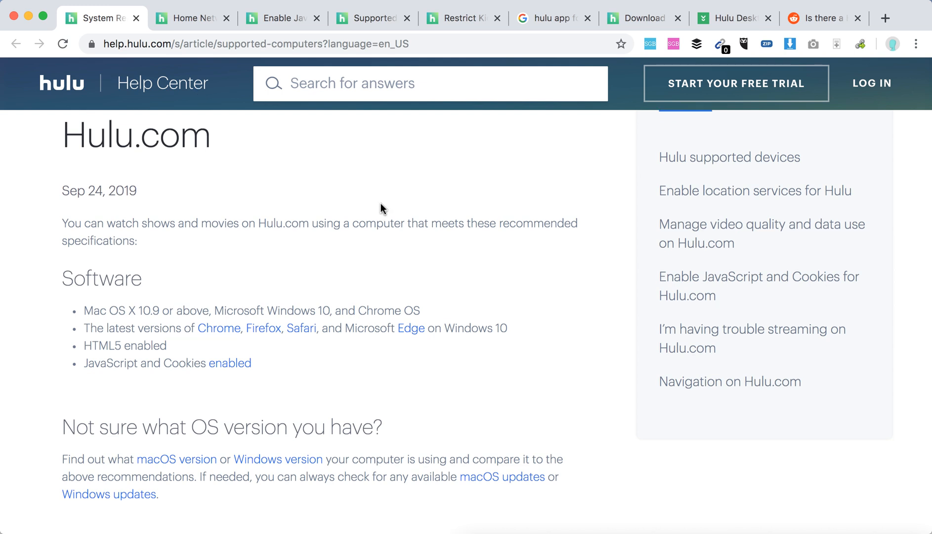
scroll("up", 3)
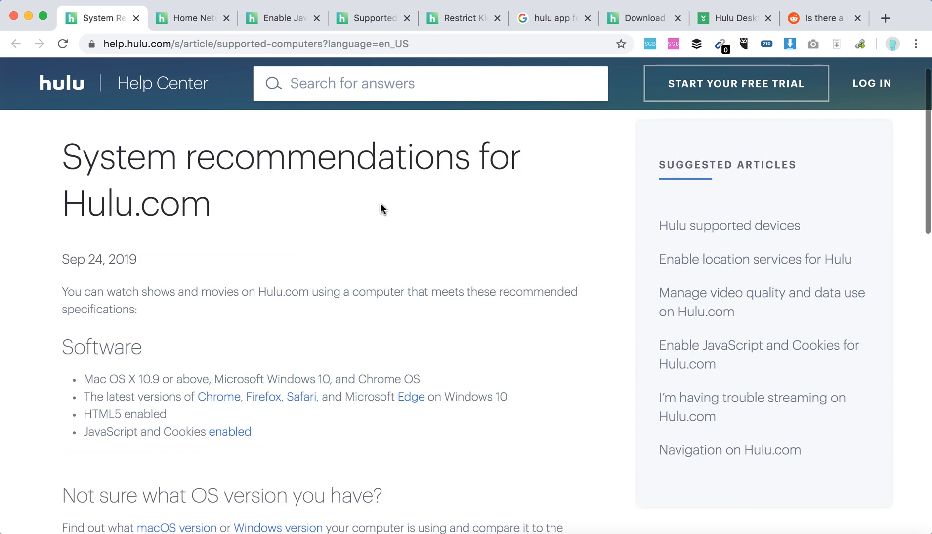
mouse_move(195, 357)
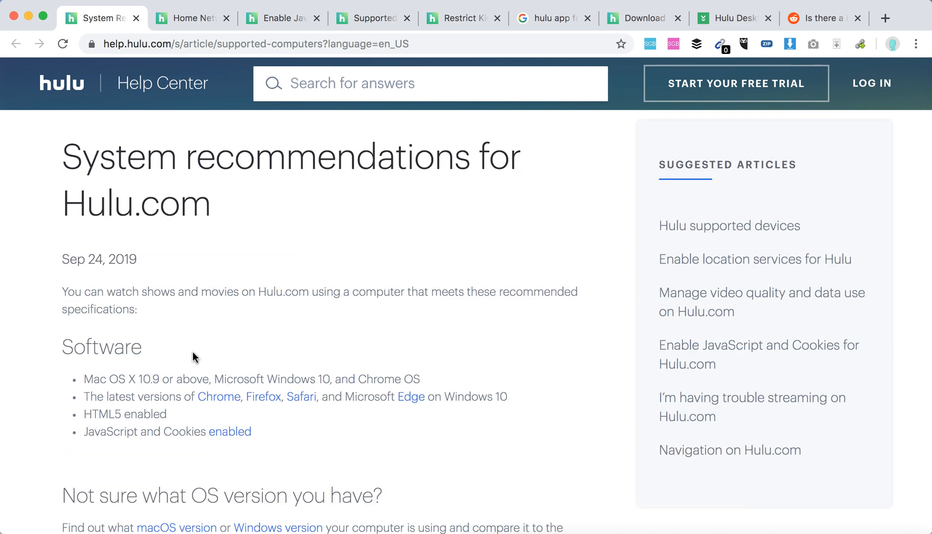
mouse_move(117, 384)
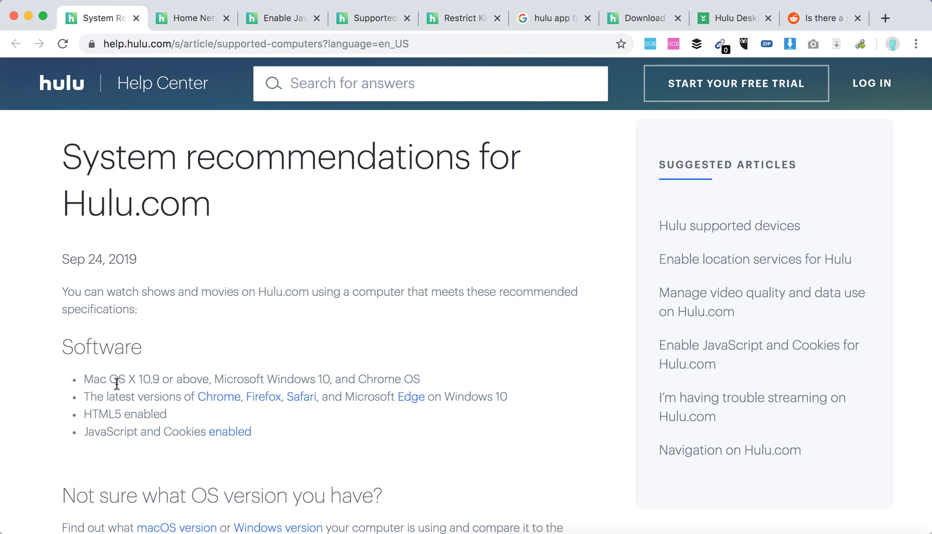
mouse_move(370, 308)
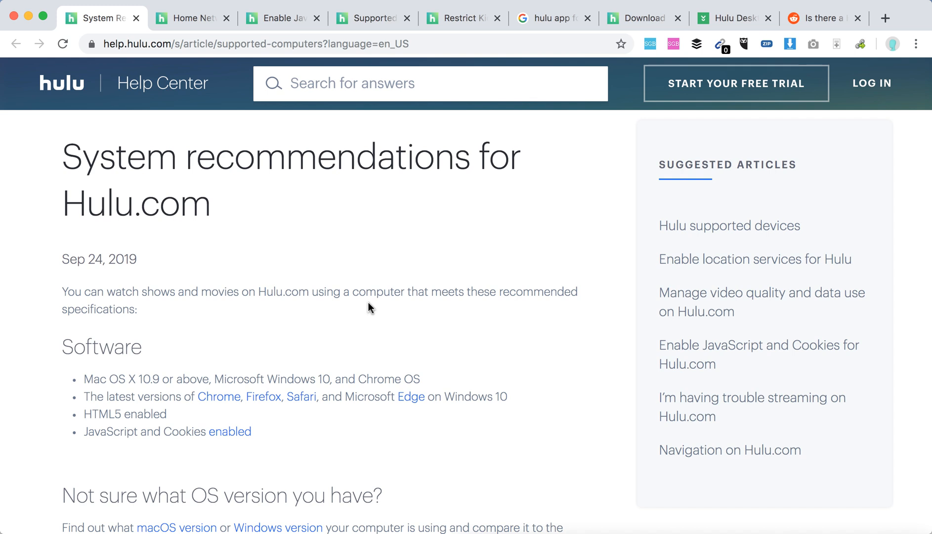
mouse_move(291, 339)
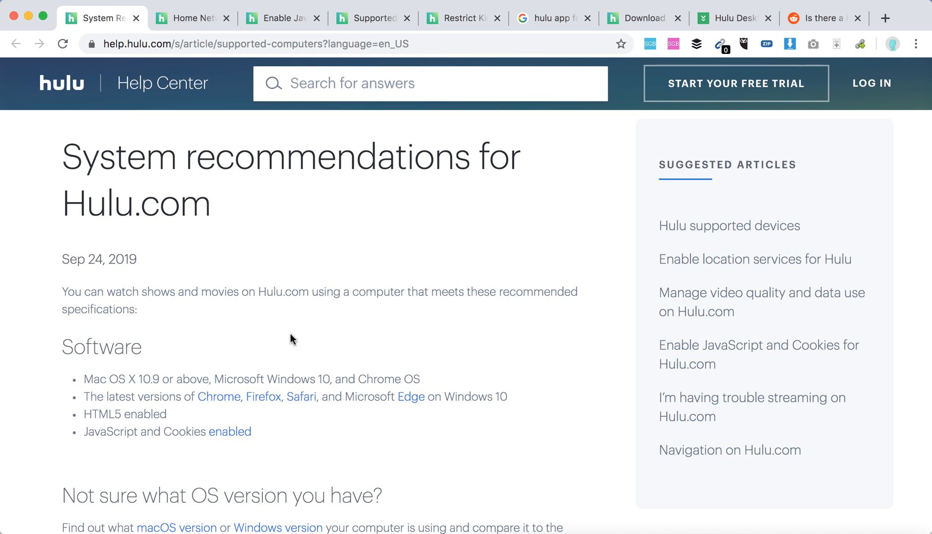
mouse_move(157, 385)
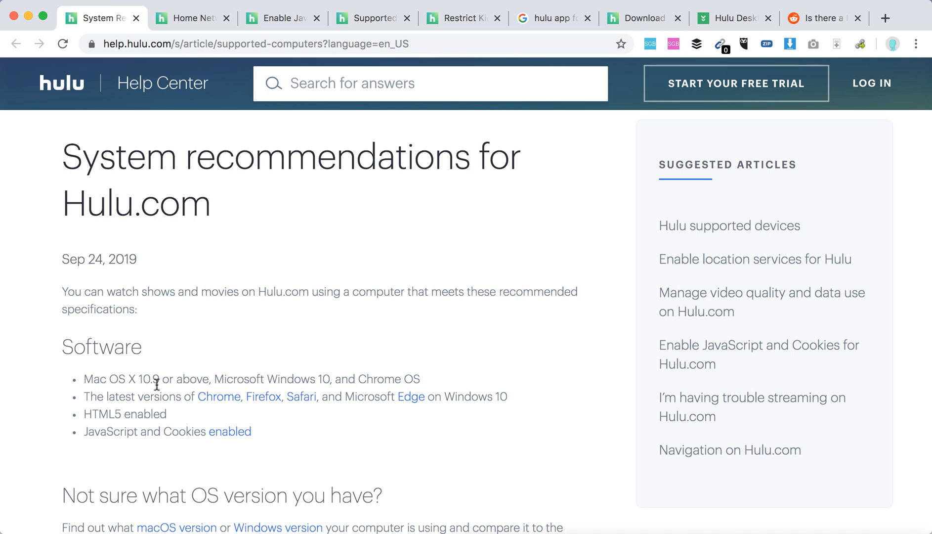
mouse_move(380, 372)
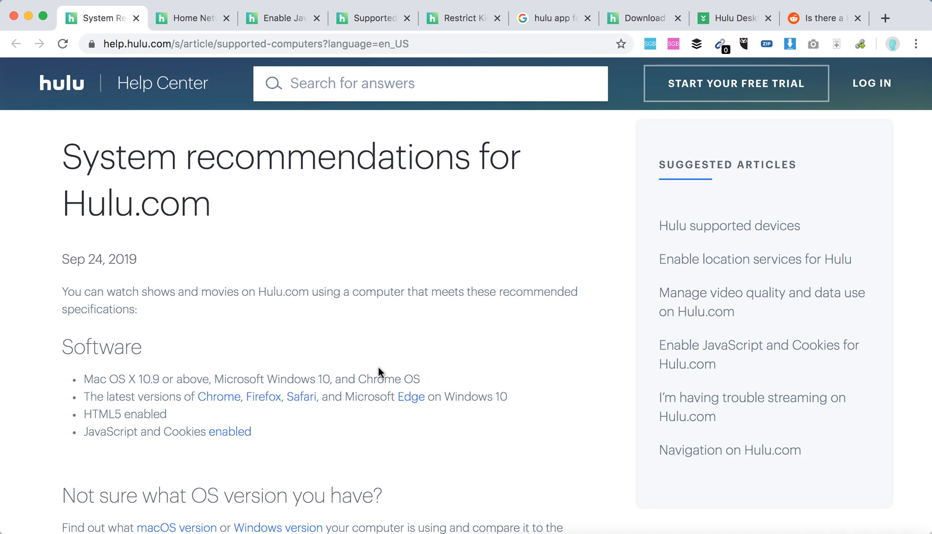
scroll("down", 3)
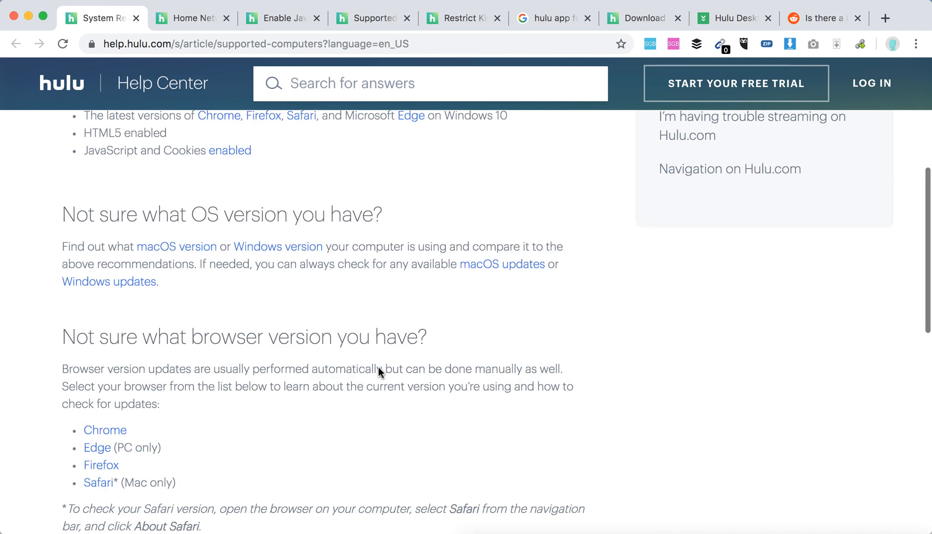
scroll("down", 3)
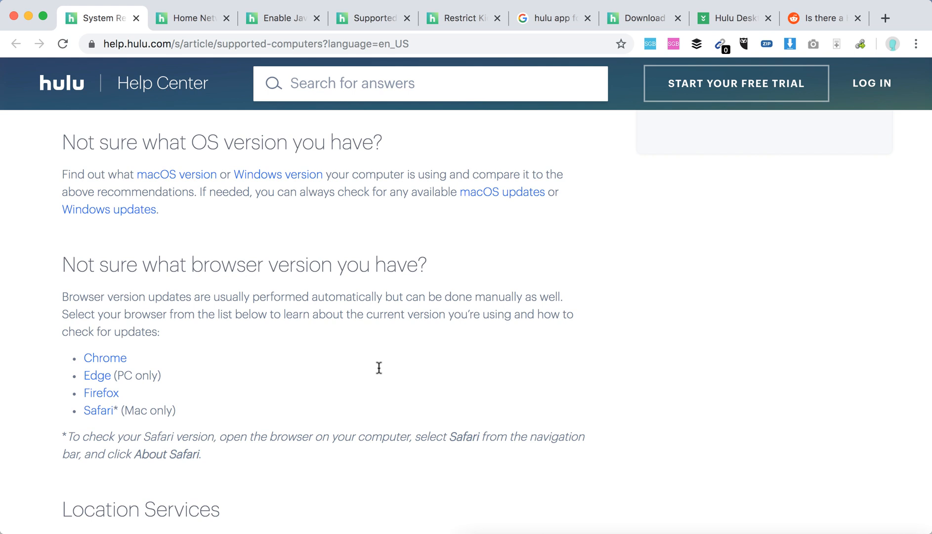
scroll("down", 3)
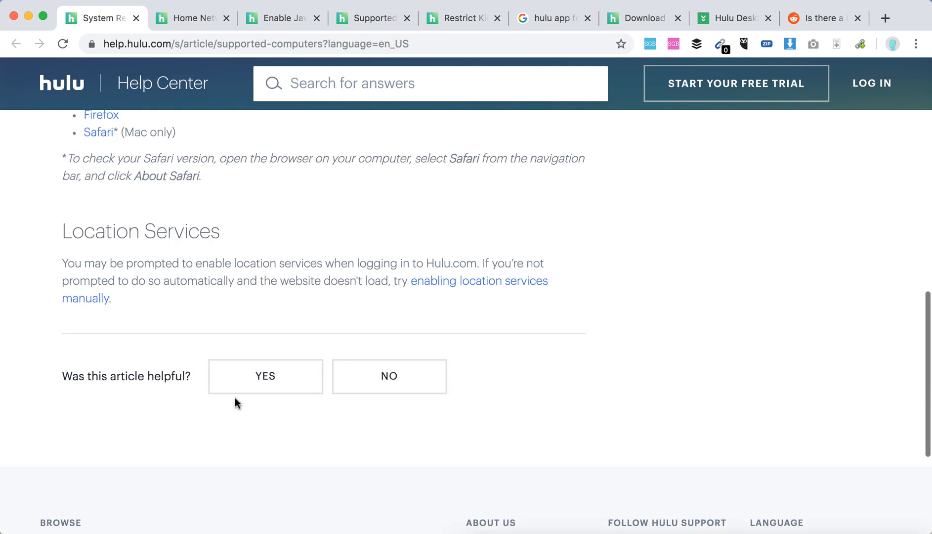
scroll("up", 3)
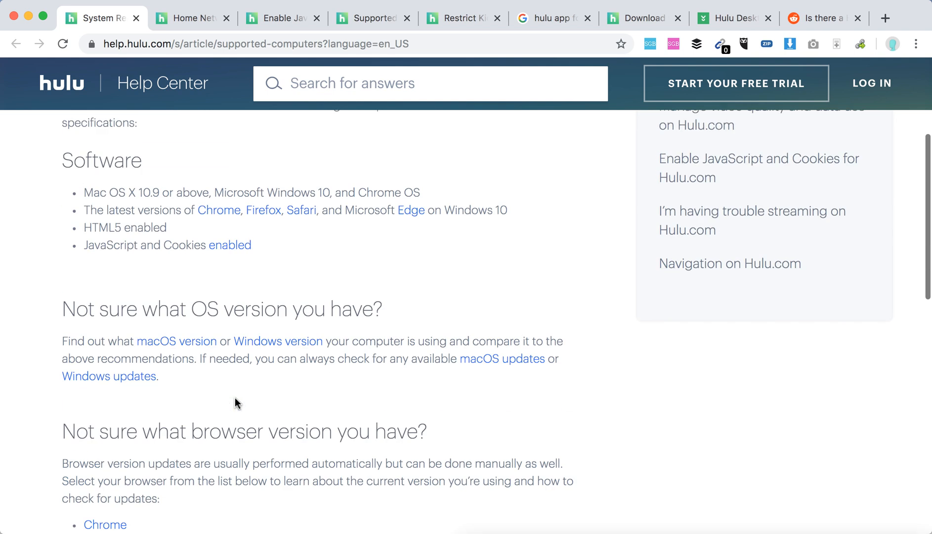
scroll("up", 3)
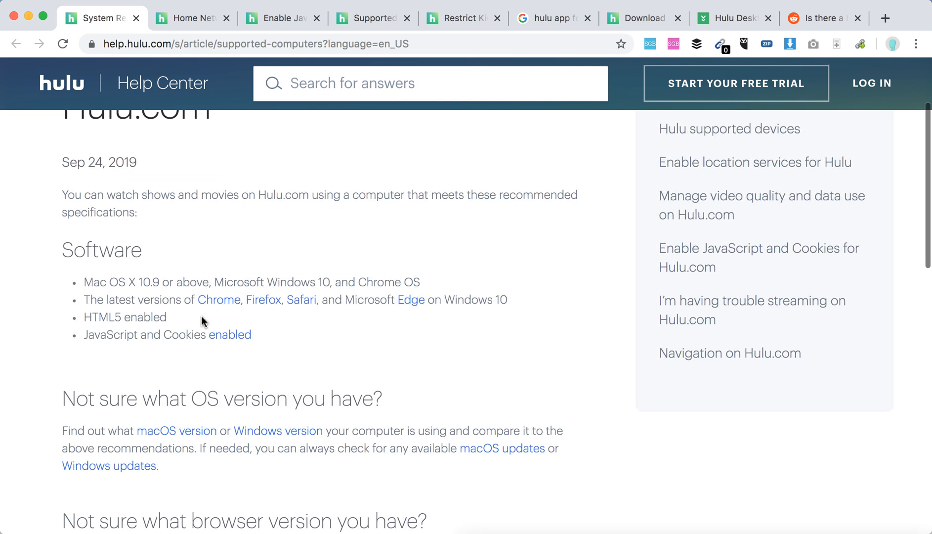
mouse_move(168, 281)
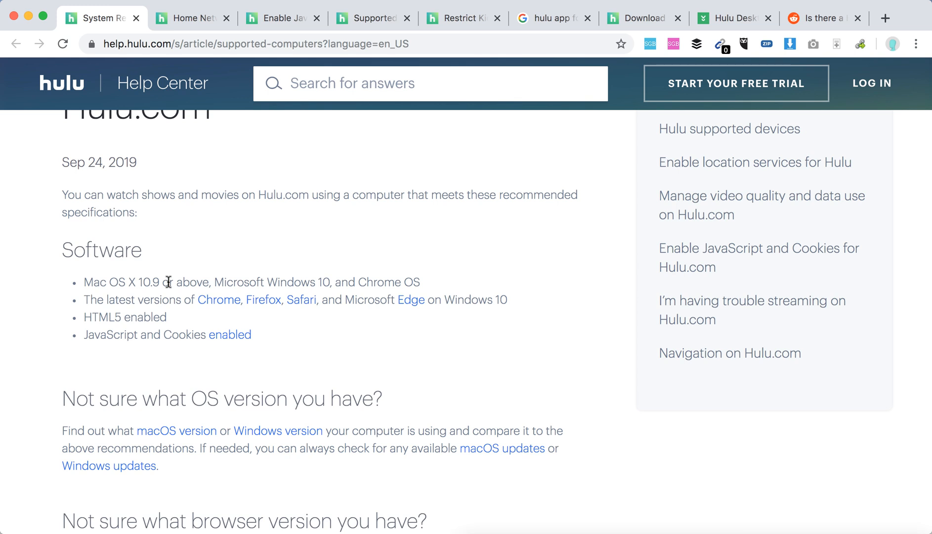
mouse_move(169, 273)
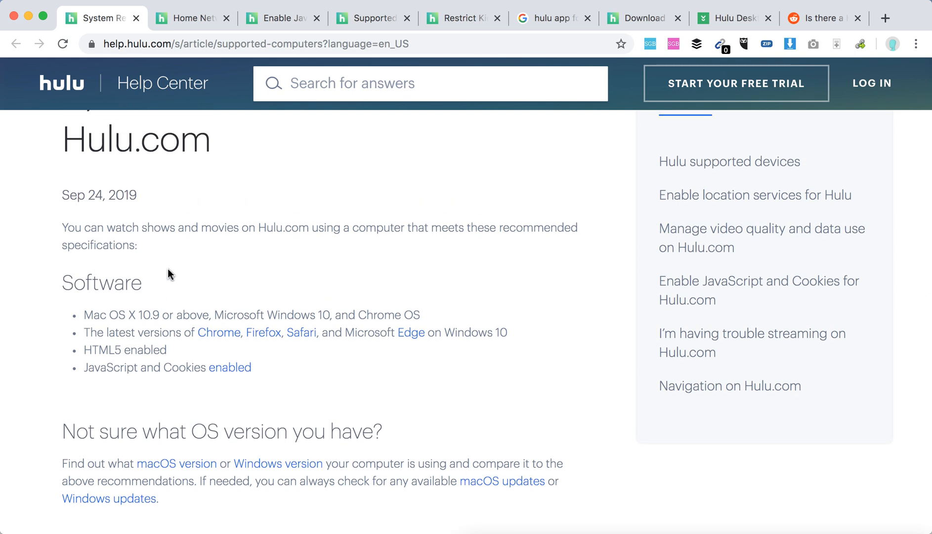
scroll("down", 3)
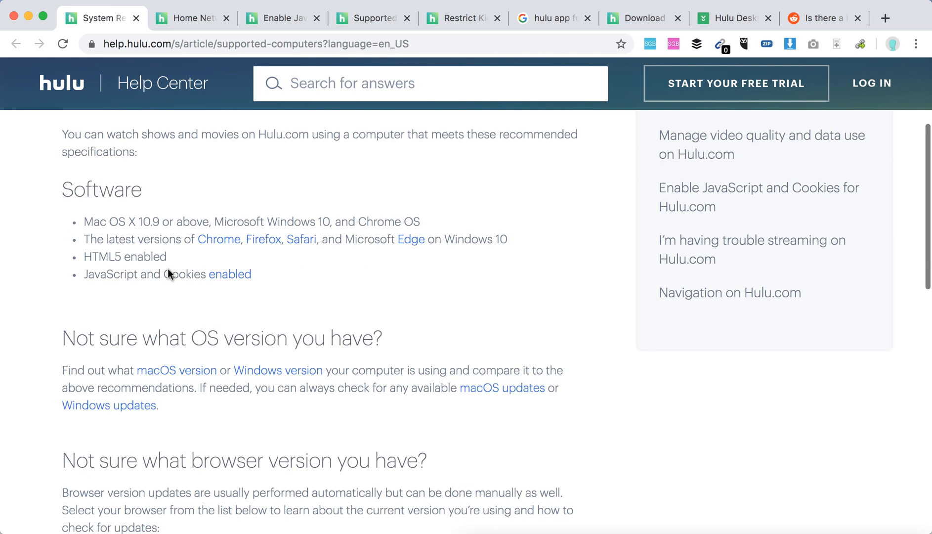
scroll("up", 3)
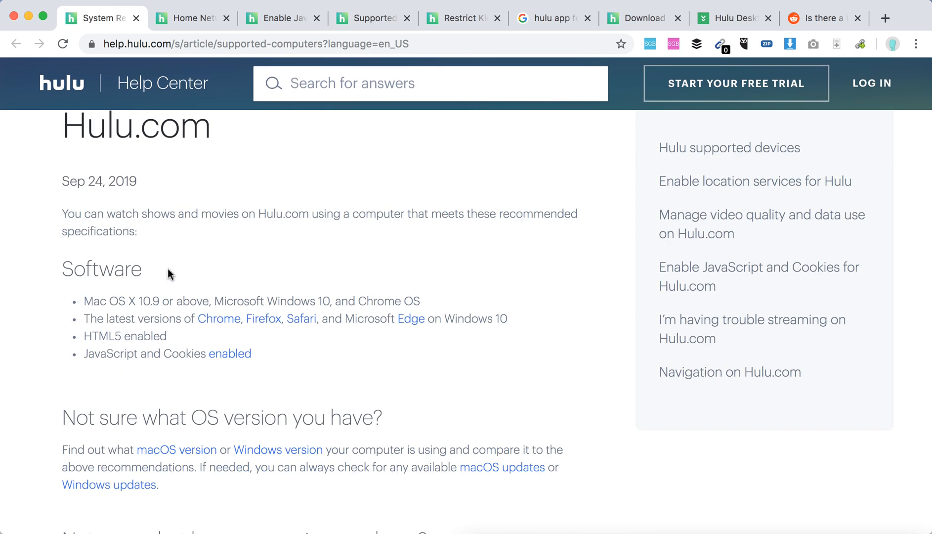